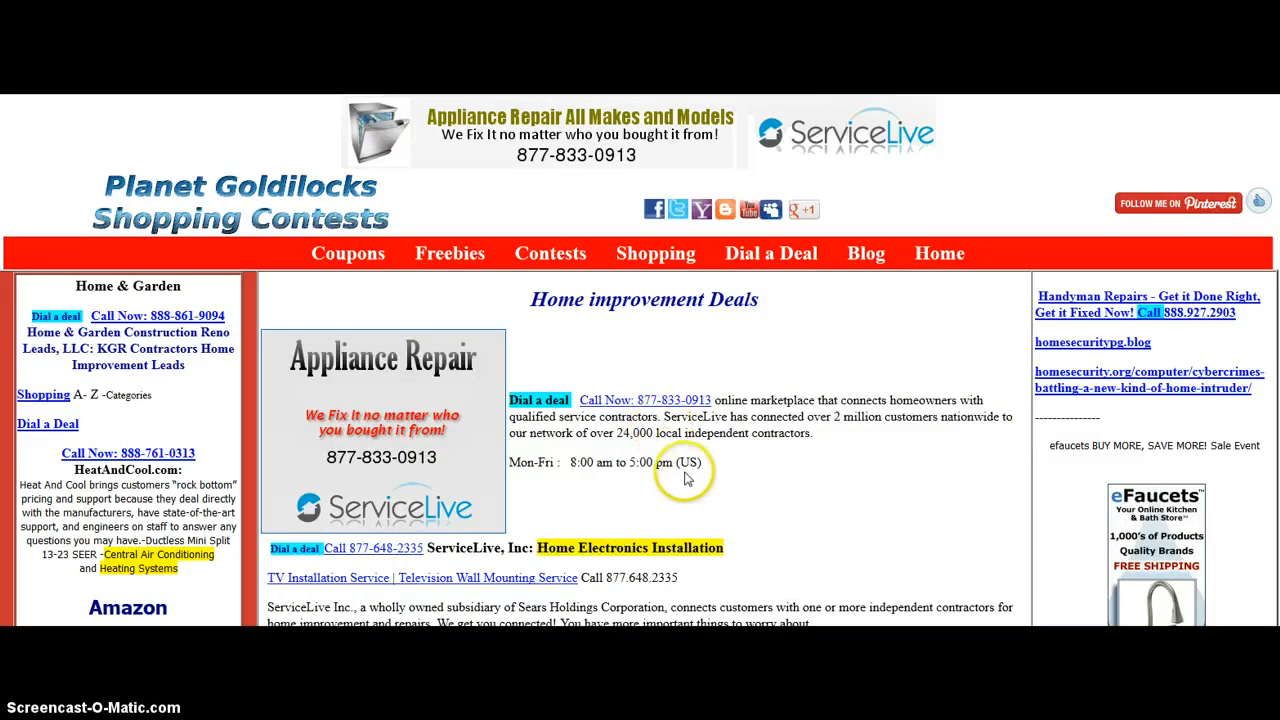
mouse_move(625, 400)
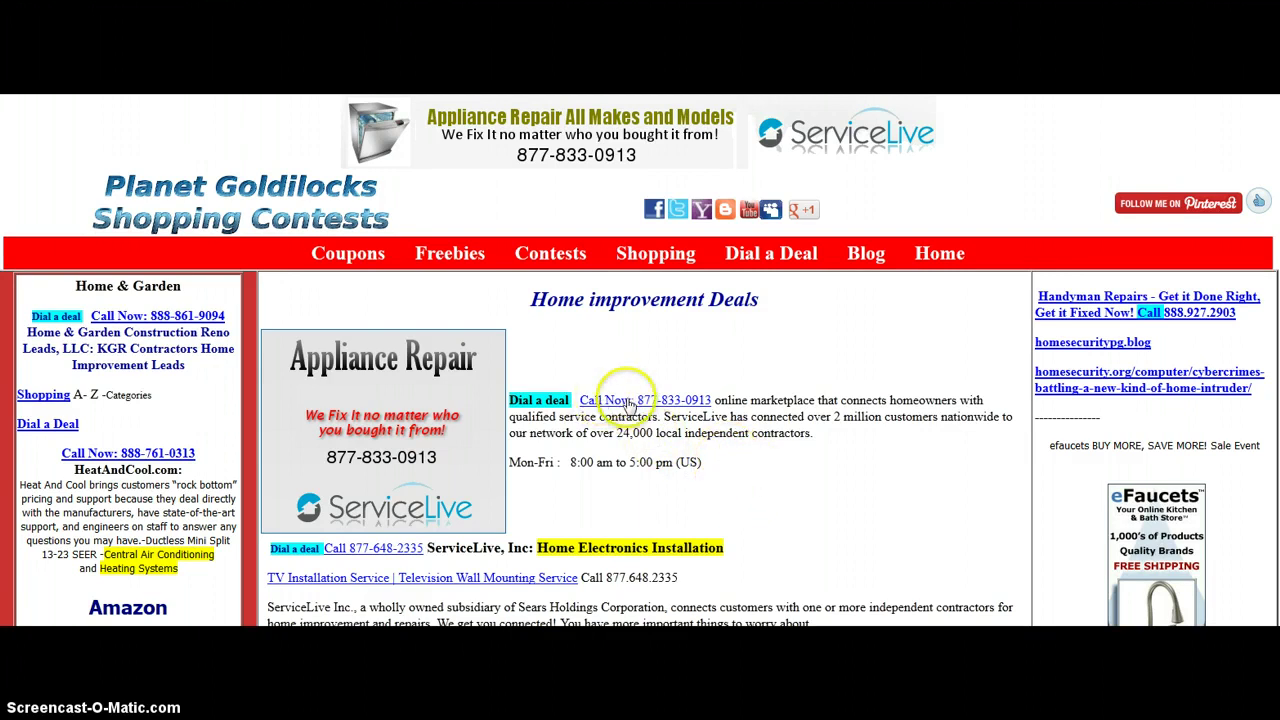
mouse_move(686, 400)
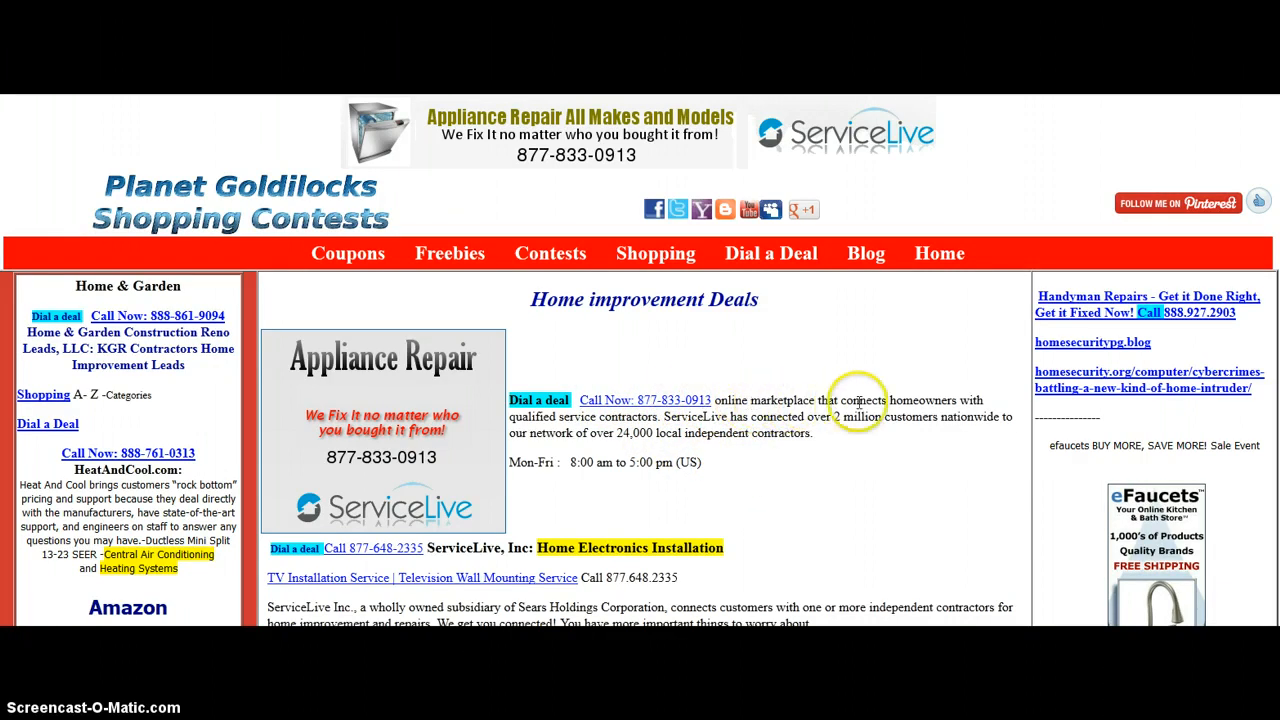
mouse_move(595, 433)
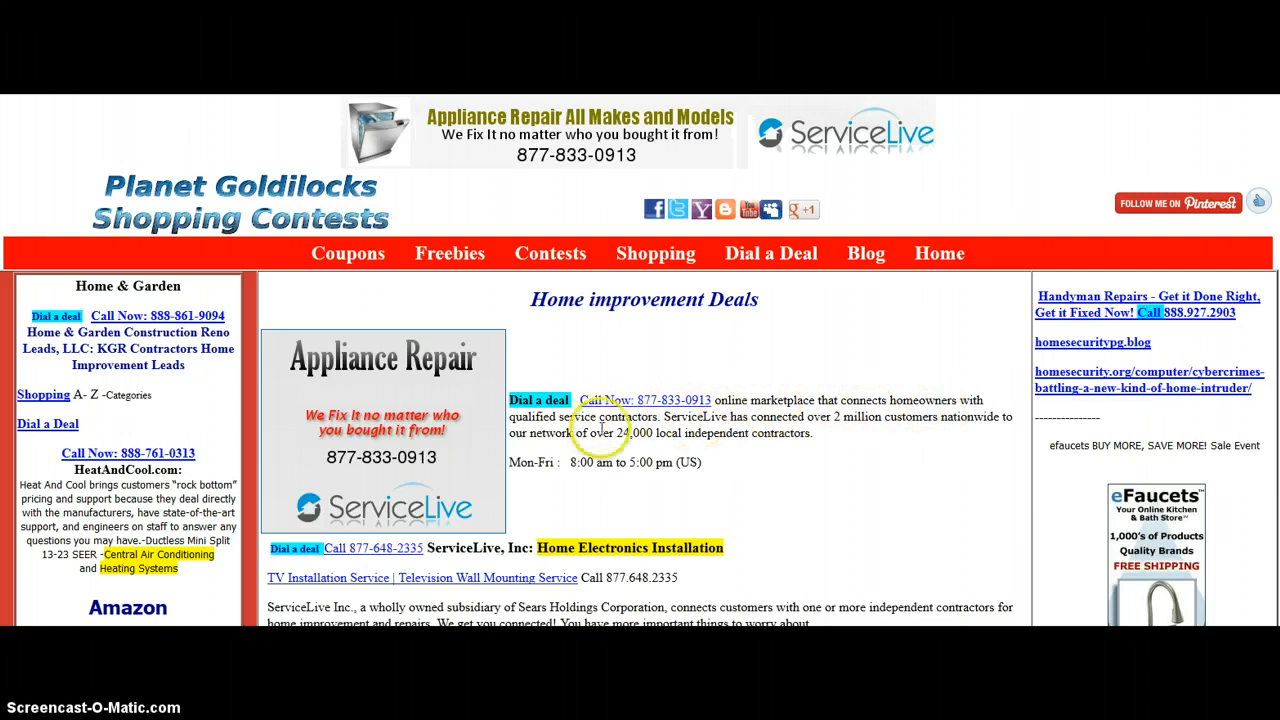
mouse_move(580, 370)
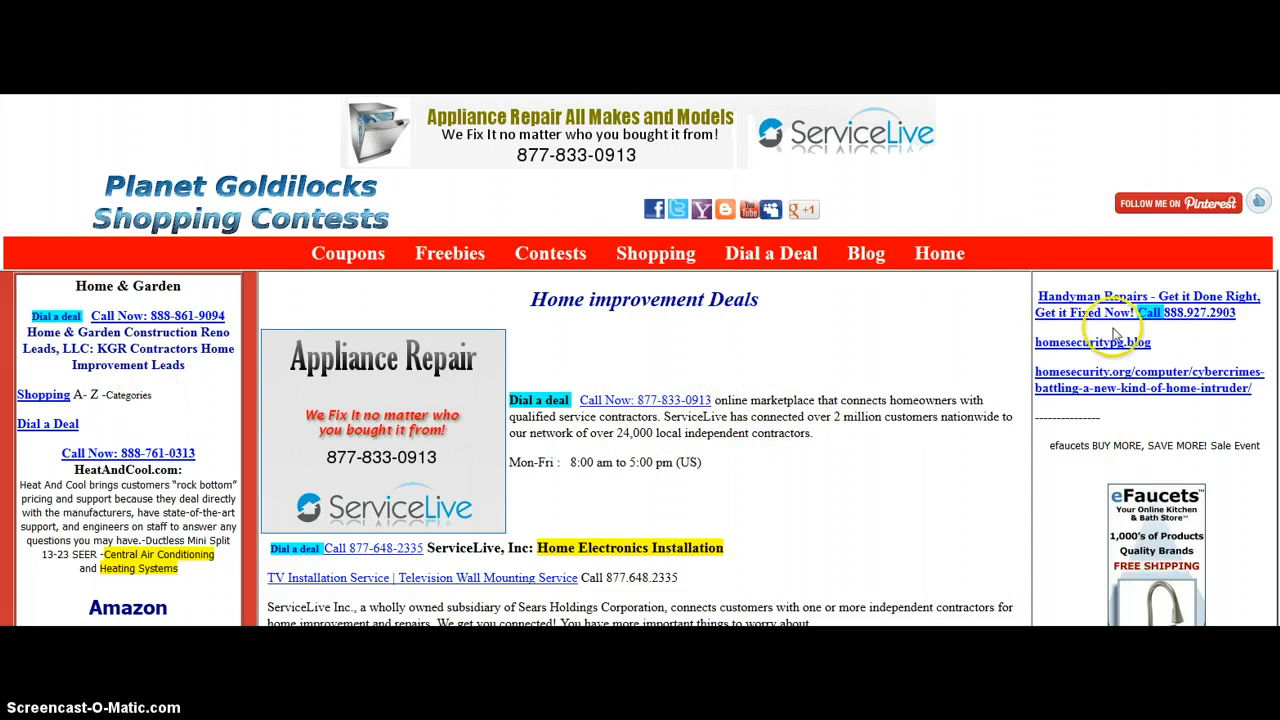
scroll("down", 3)
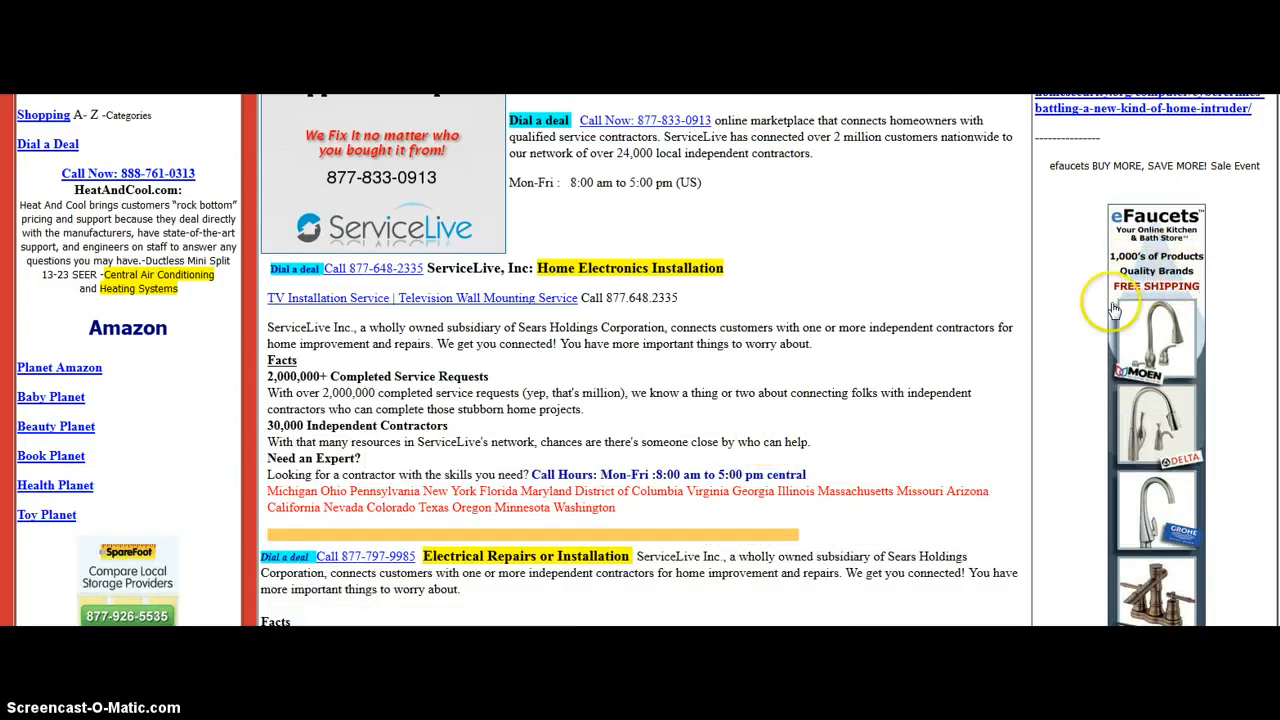
mouse_move(742, 310)
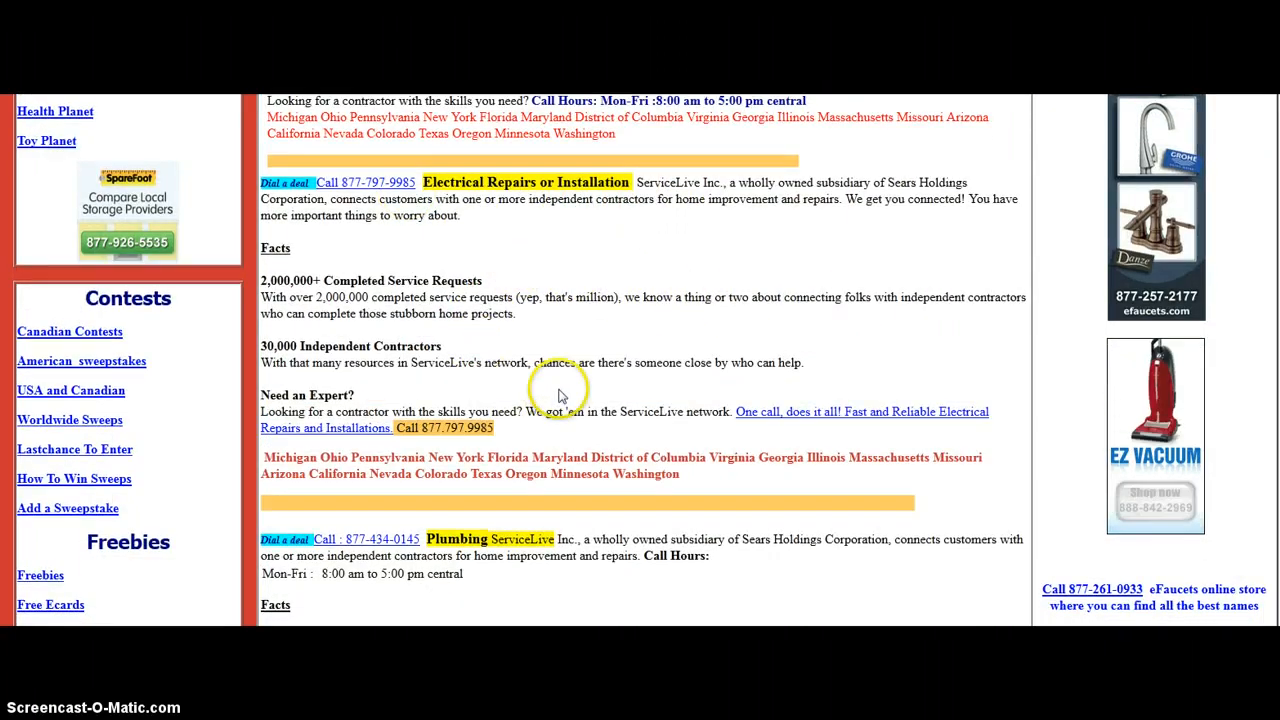
scroll("down", 3)
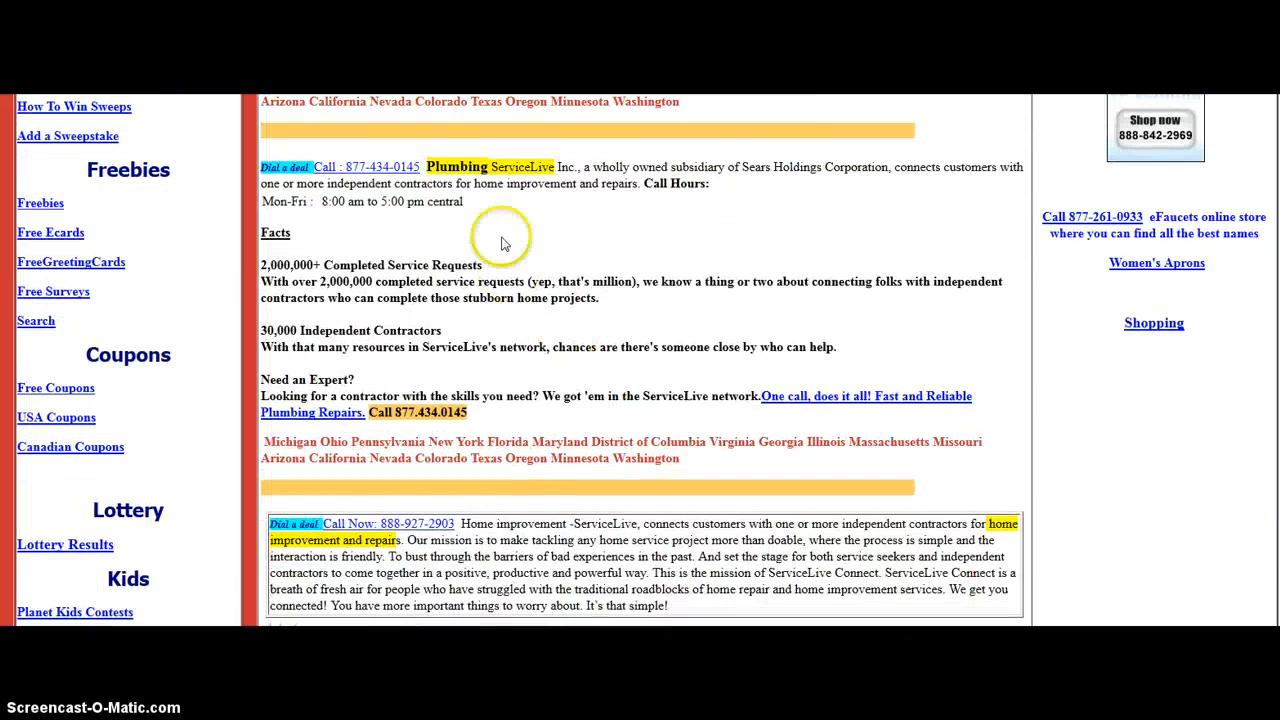
scroll("down", 3)
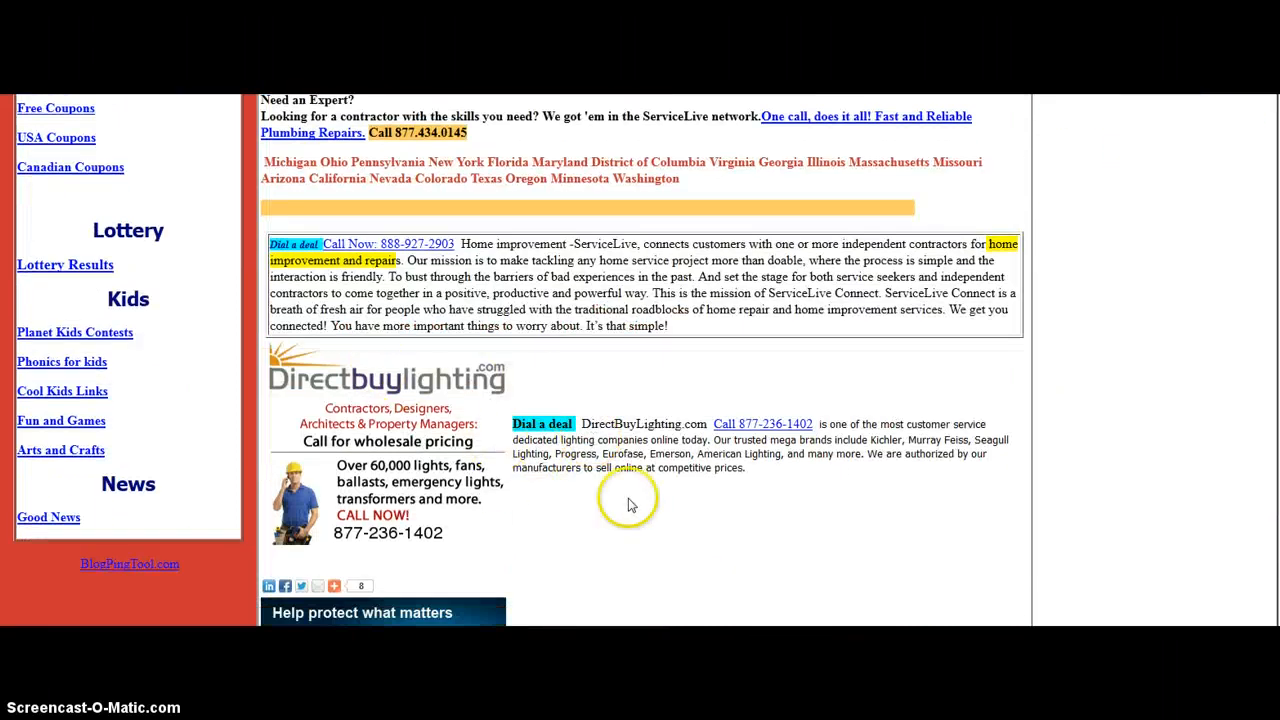
scroll("down", 3)
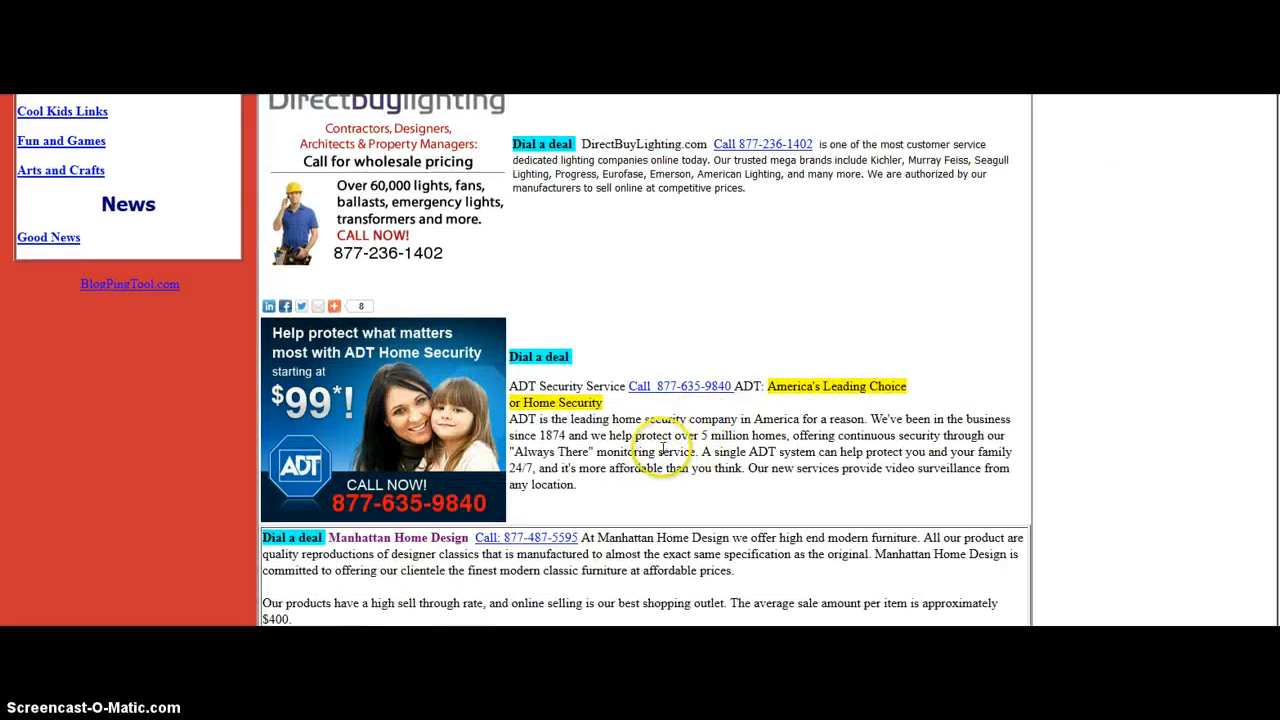
mouse_move(340, 370)
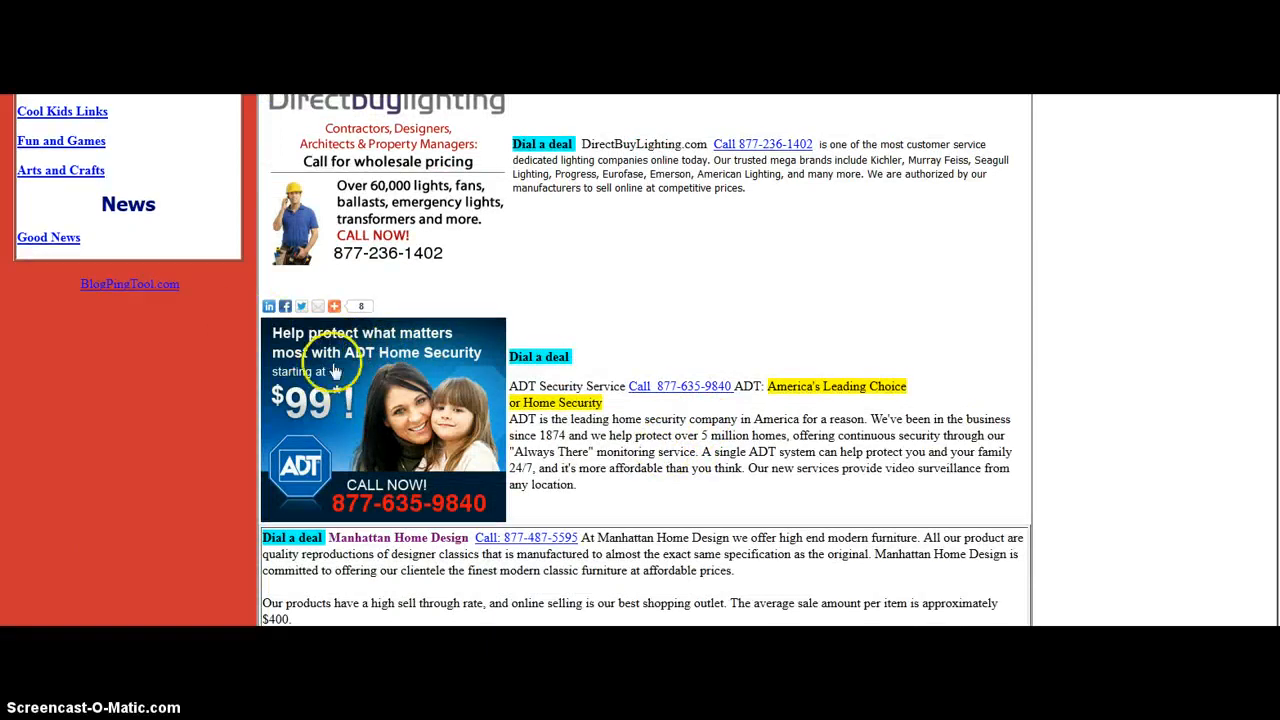
mouse_move(646, 392)
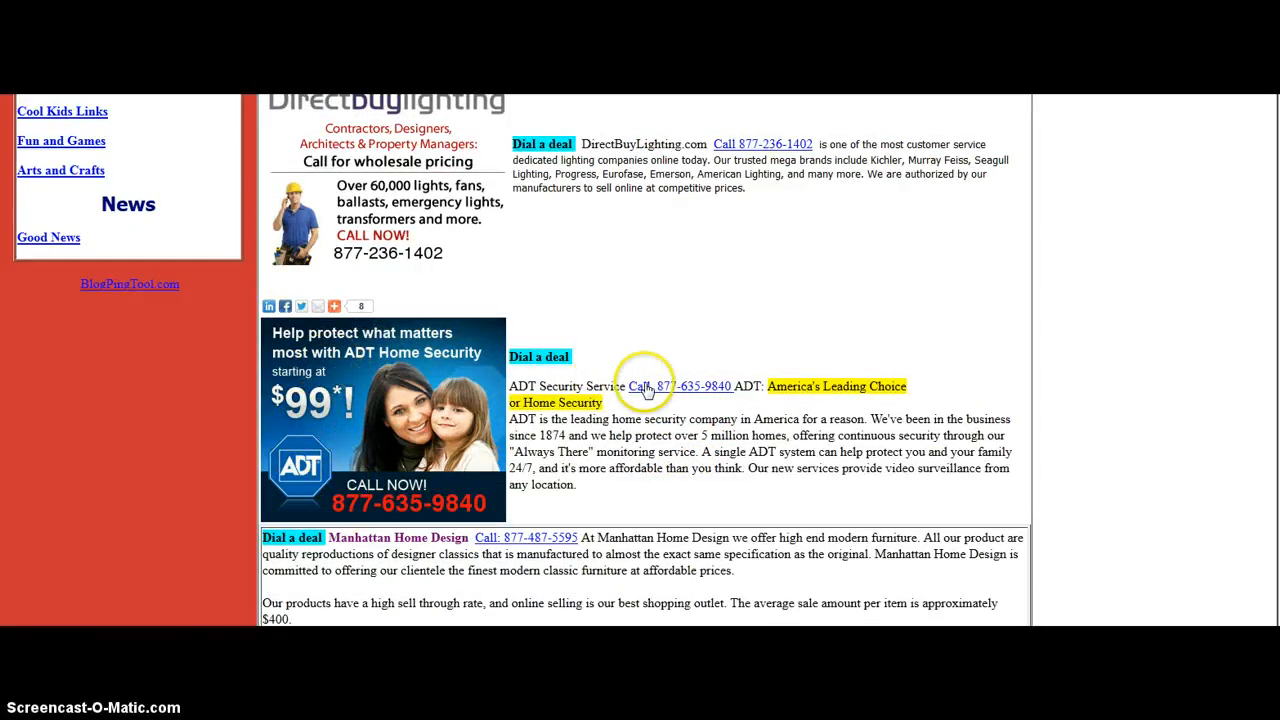
mouse_move(675, 438)
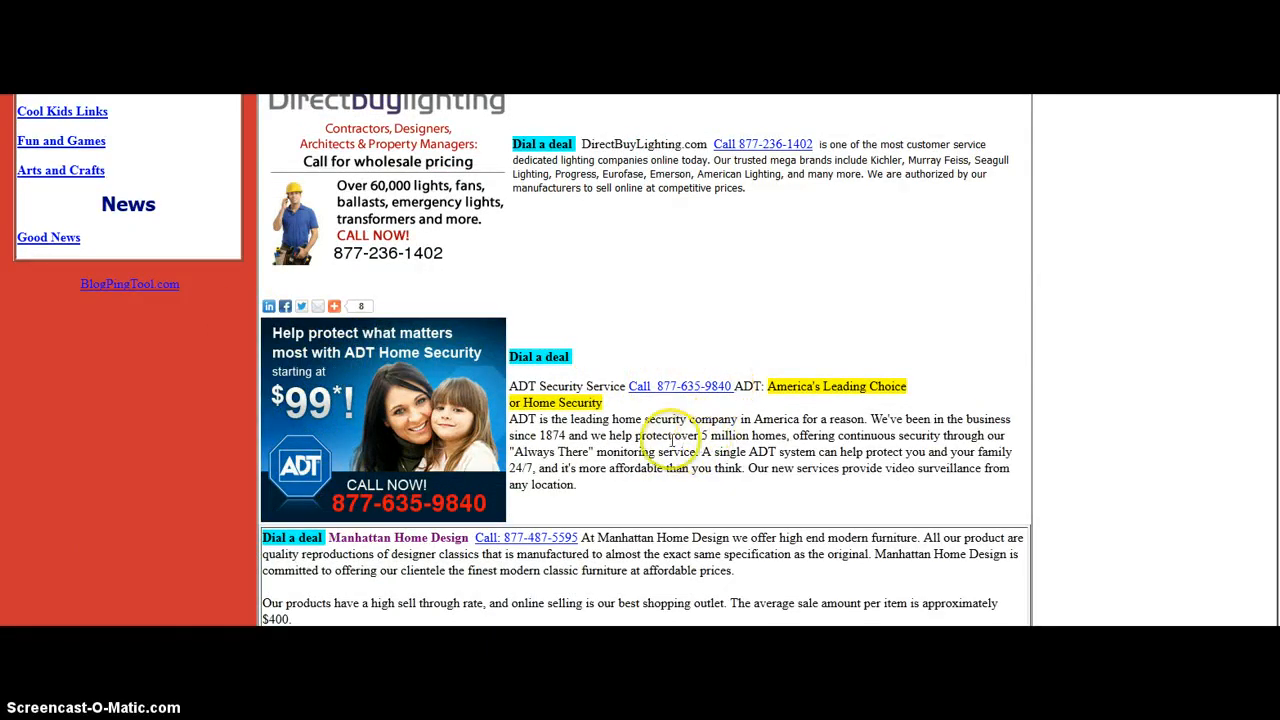
scroll("down", 3)
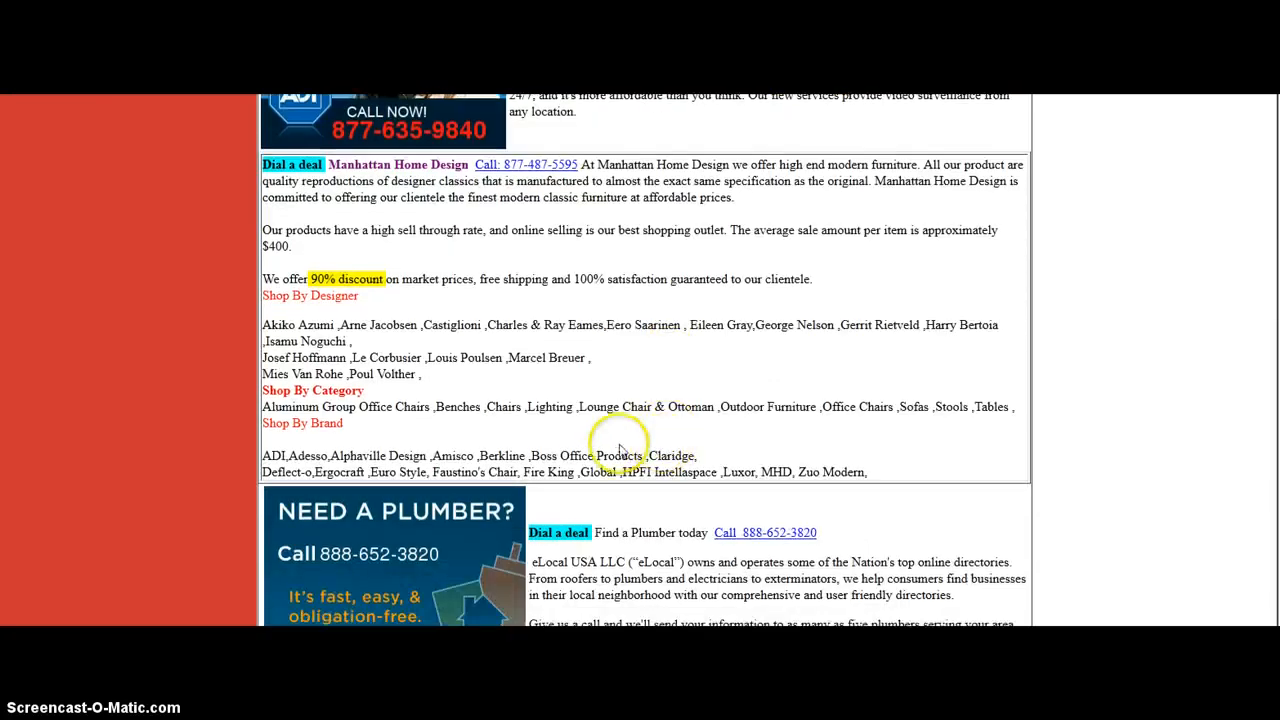
mouse_move(287, 279)
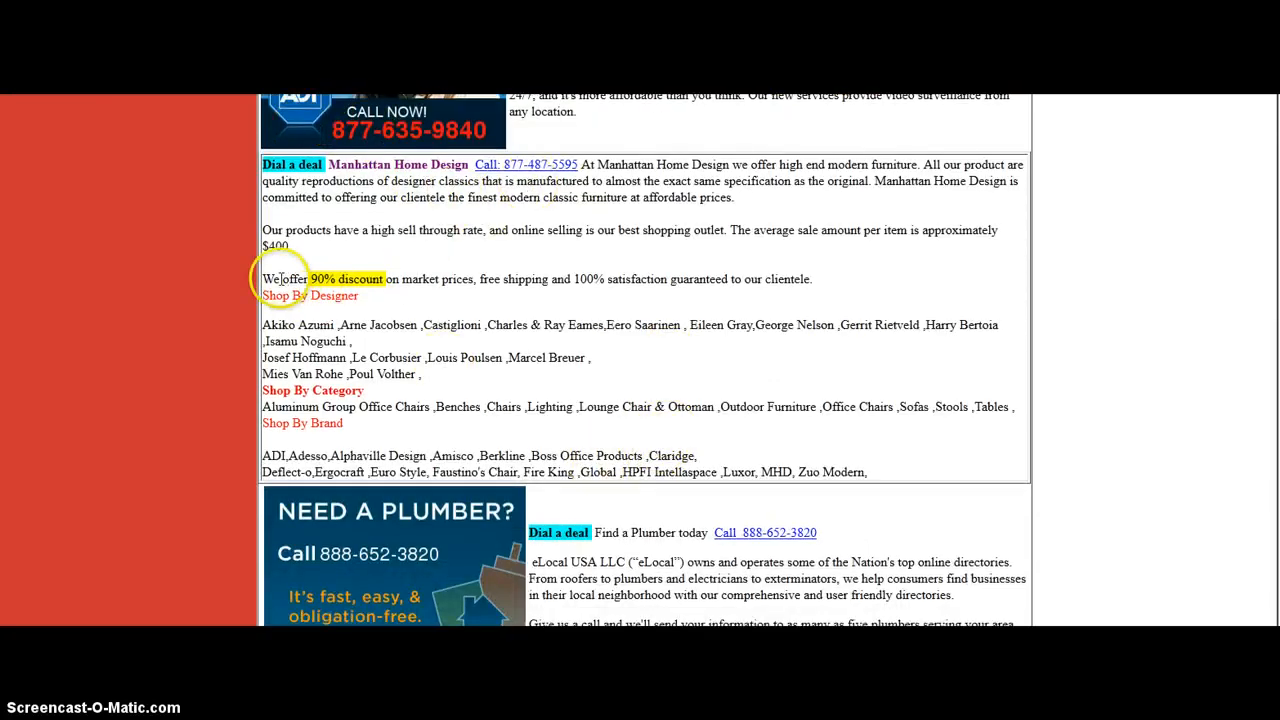
mouse_move(555, 299)
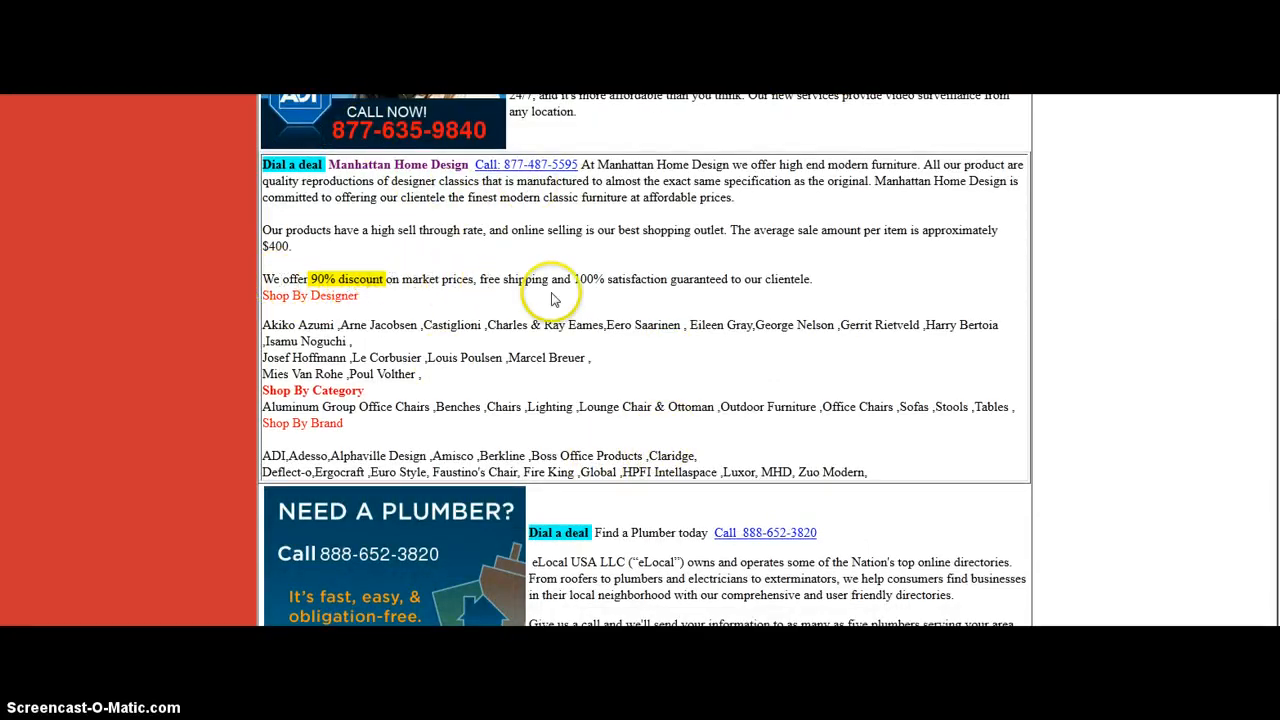
mouse_move(682, 295)
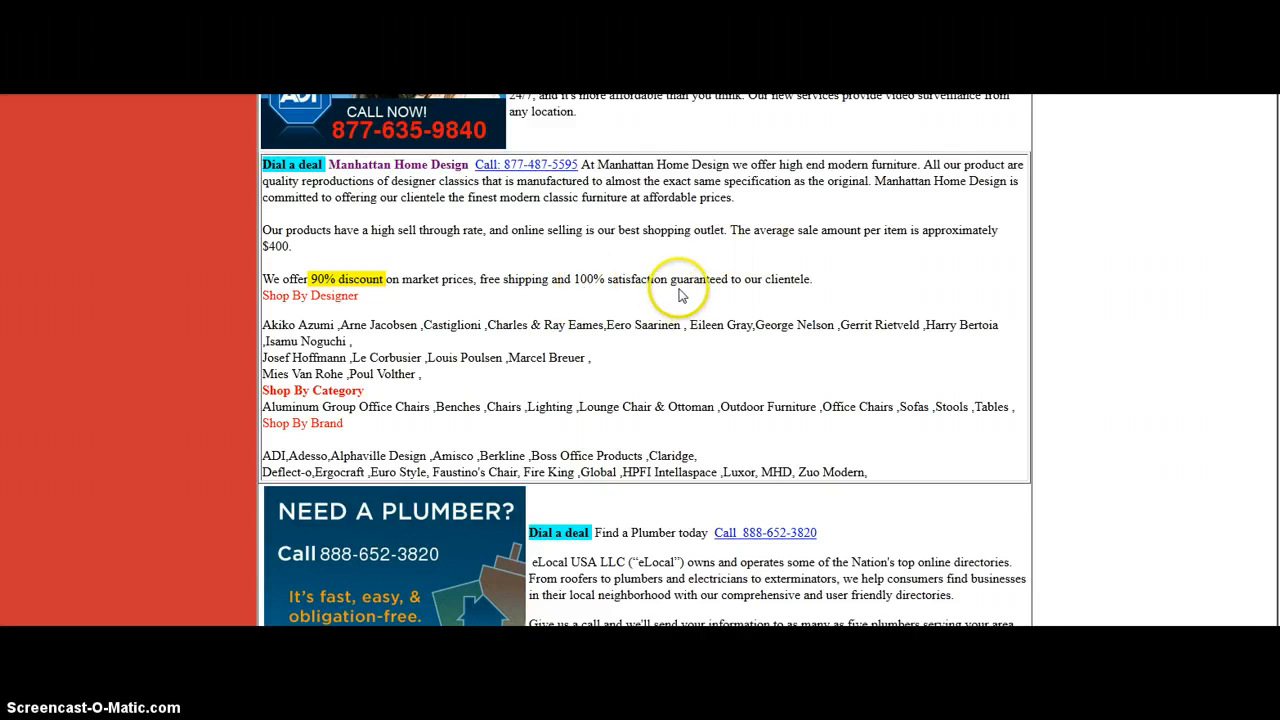
scroll("down", 3)
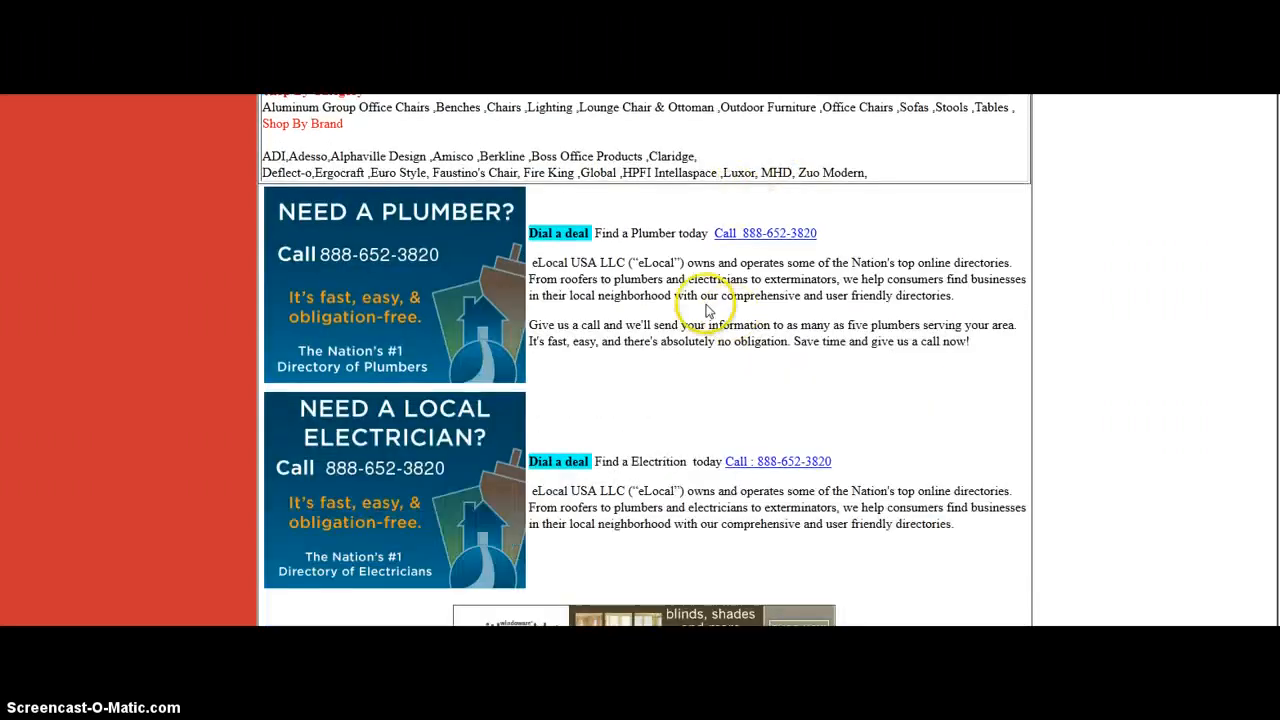
scroll("down", 3)
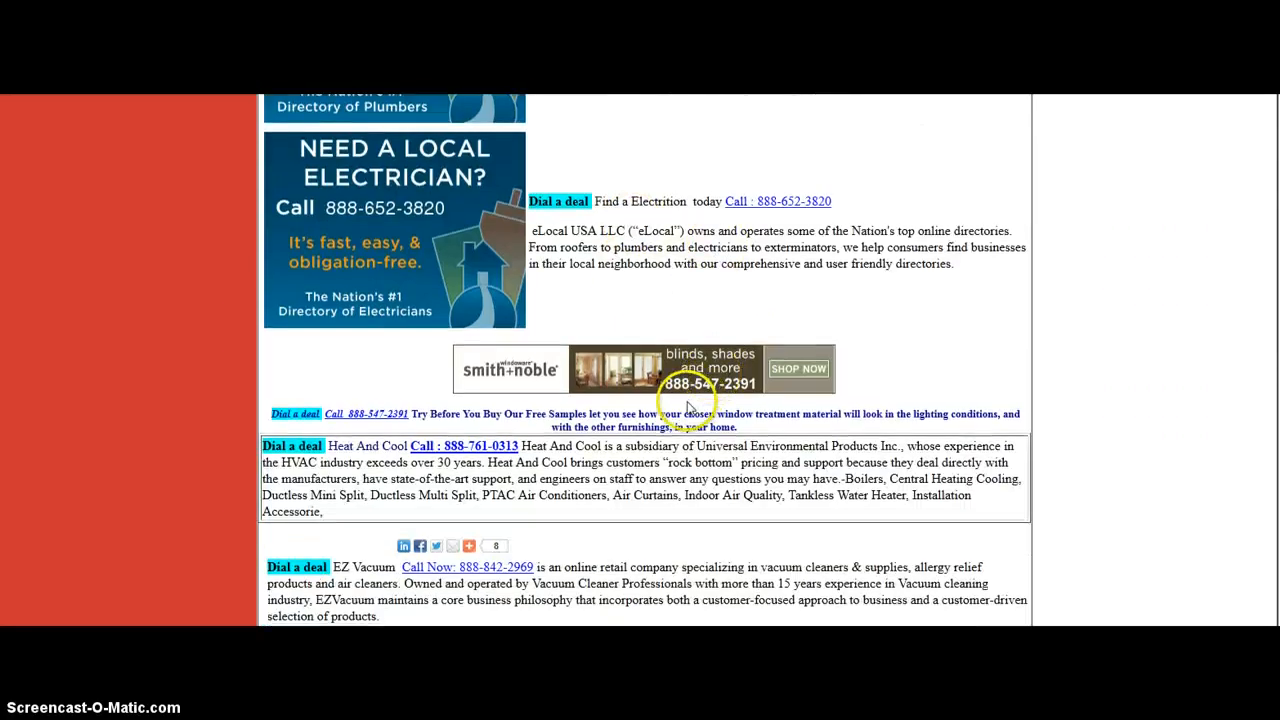
scroll("down", 3)
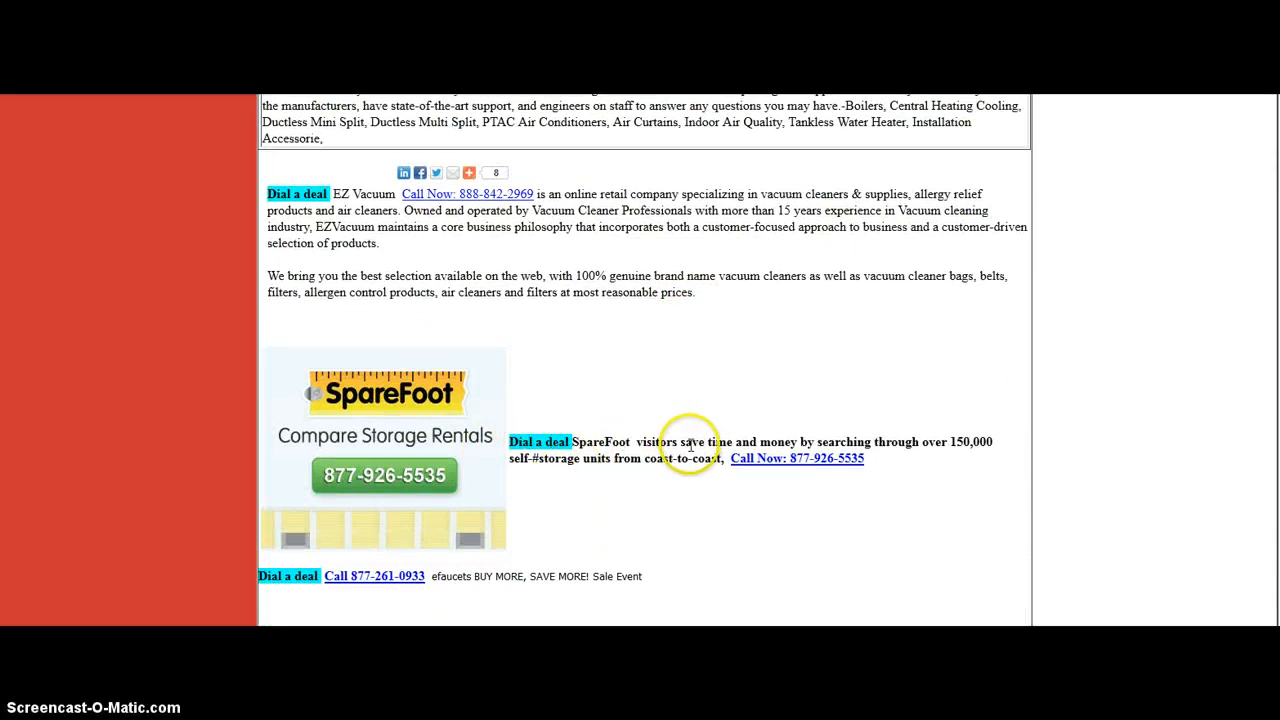
mouse_move(611, 455)
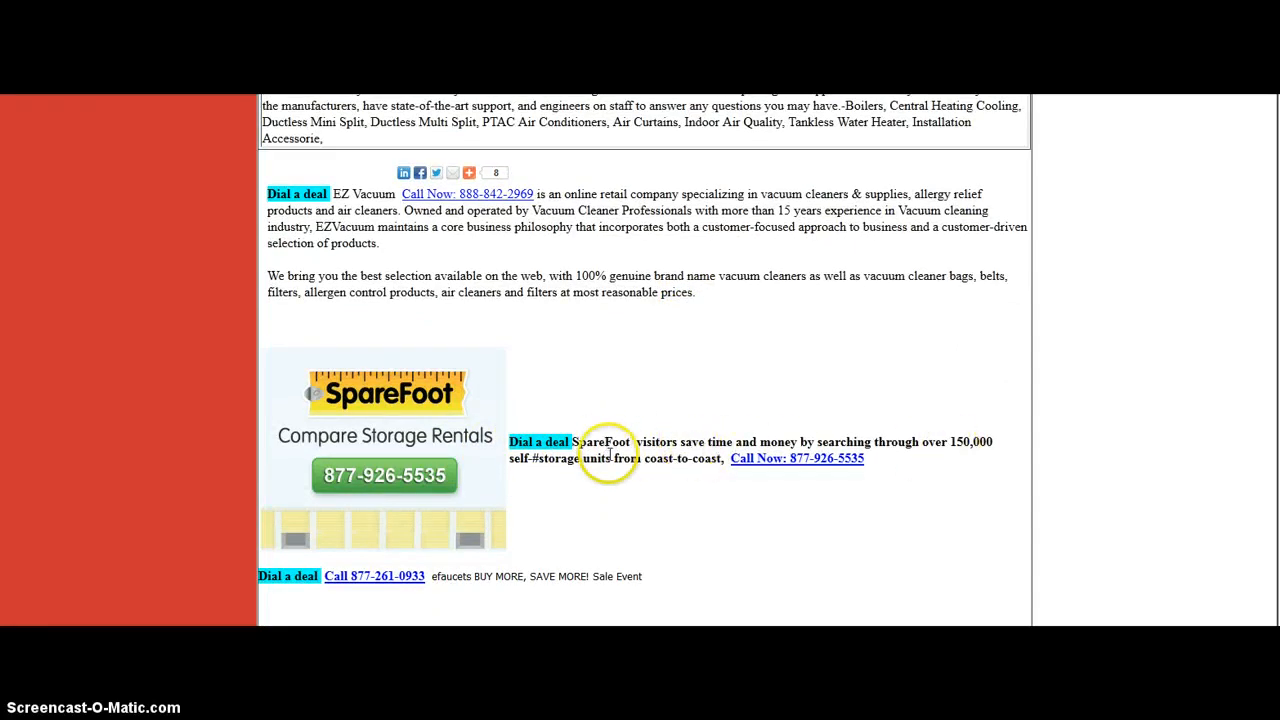
mouse_move(790, 474)
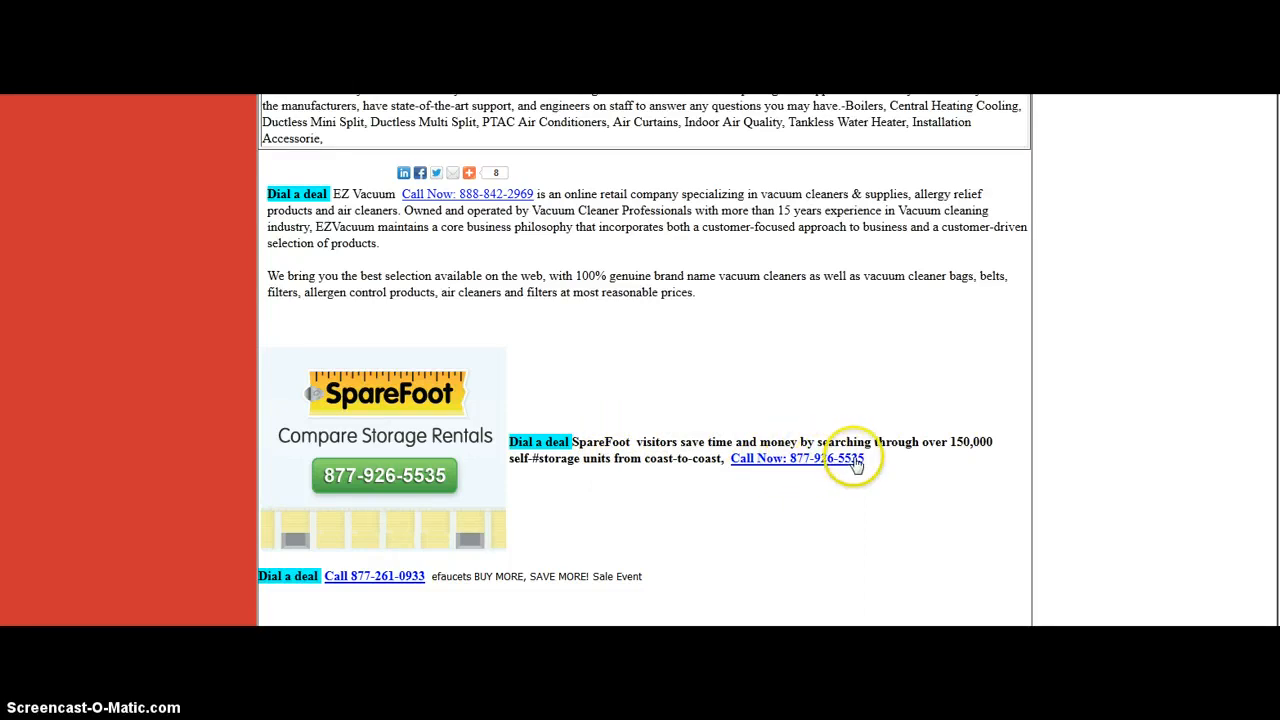
mouse_move(654, 320)
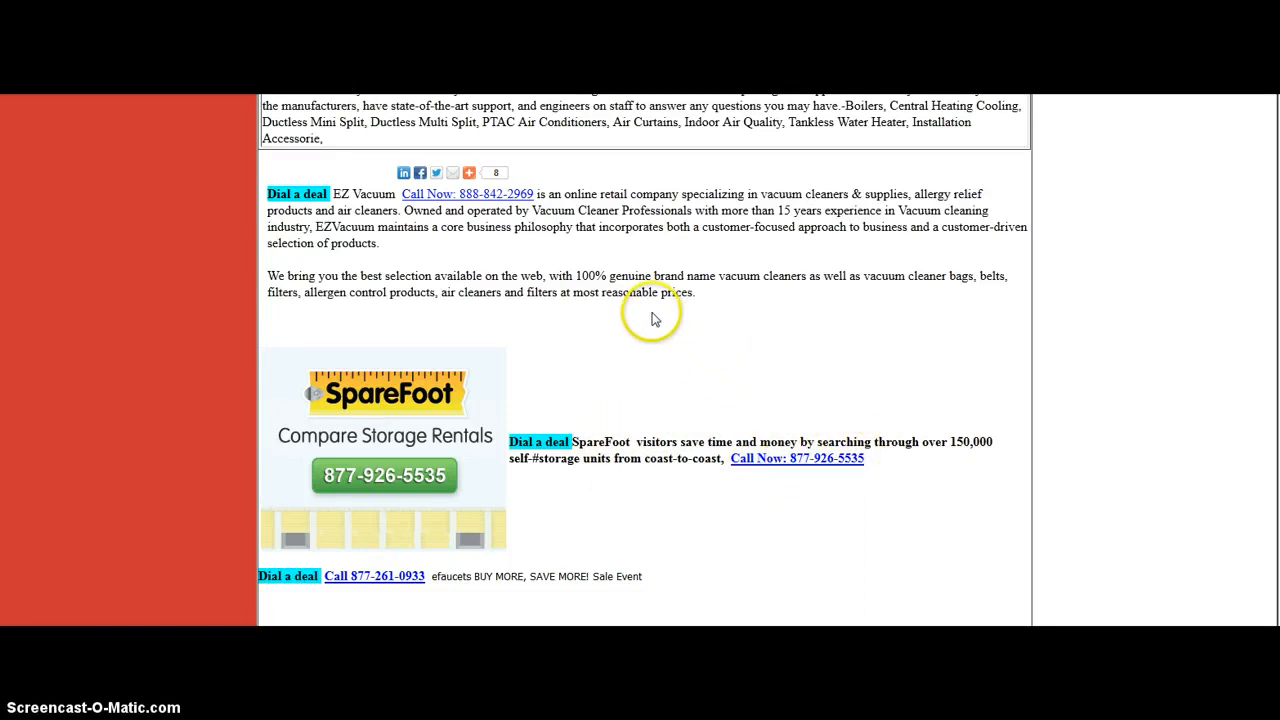
mouse_move(425, 464)
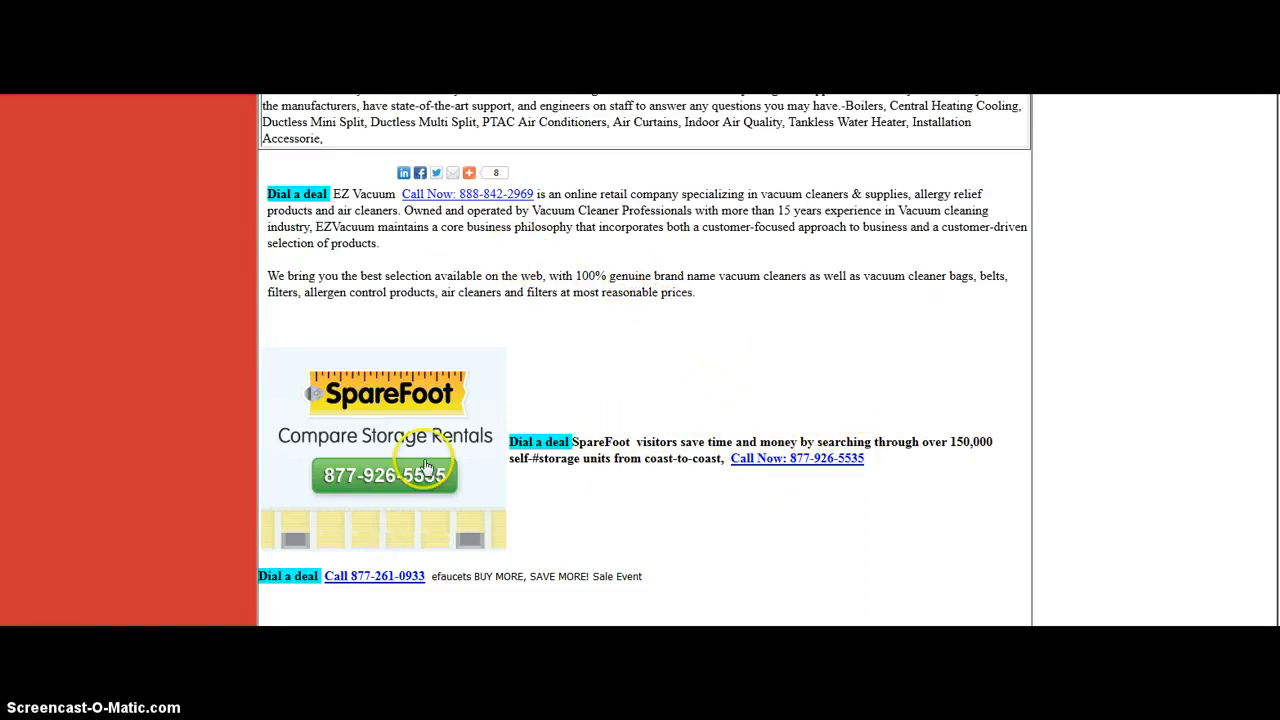